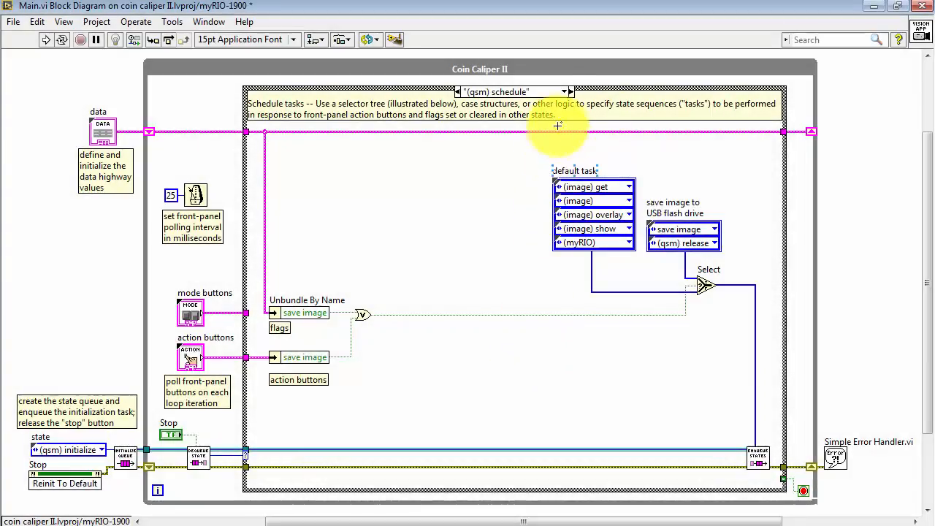
Select the "(myRIO) update ports" case in the case structure
left_click(568, 90)
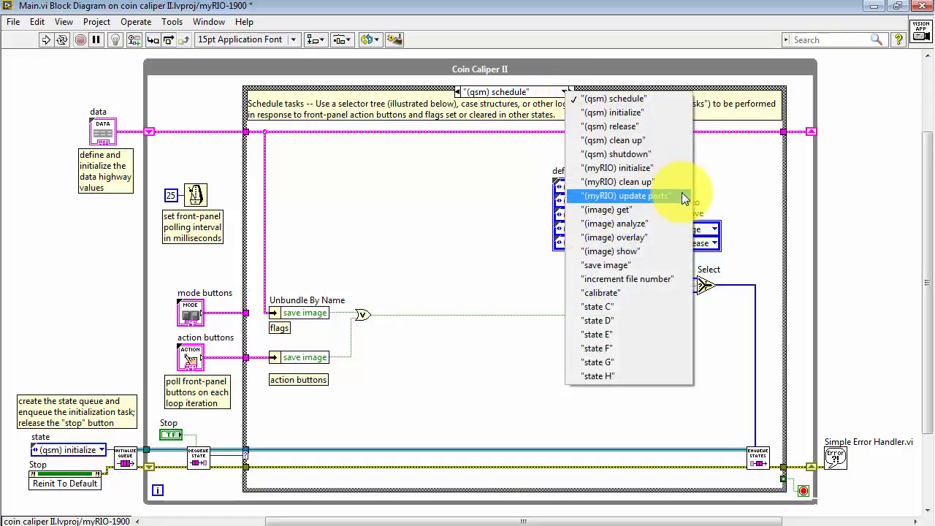
left_click(626, 196)
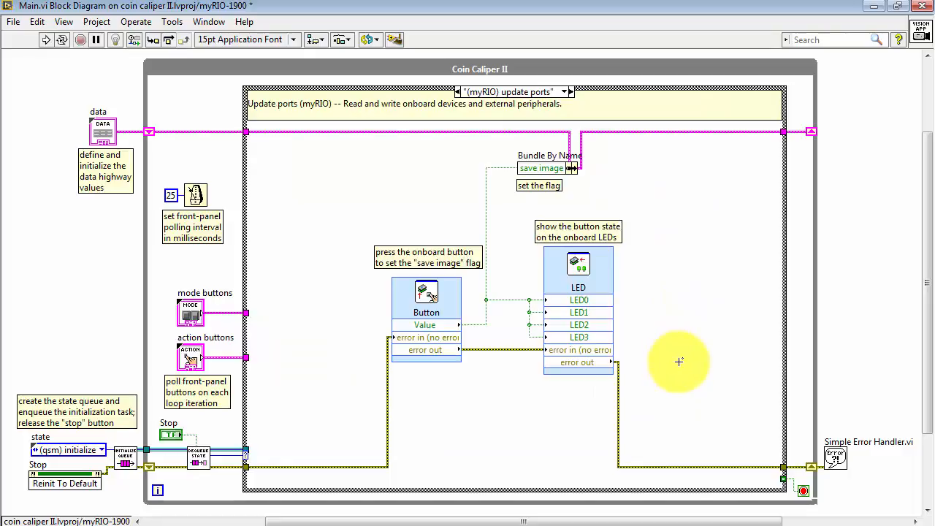
mouse_move(356, 365)
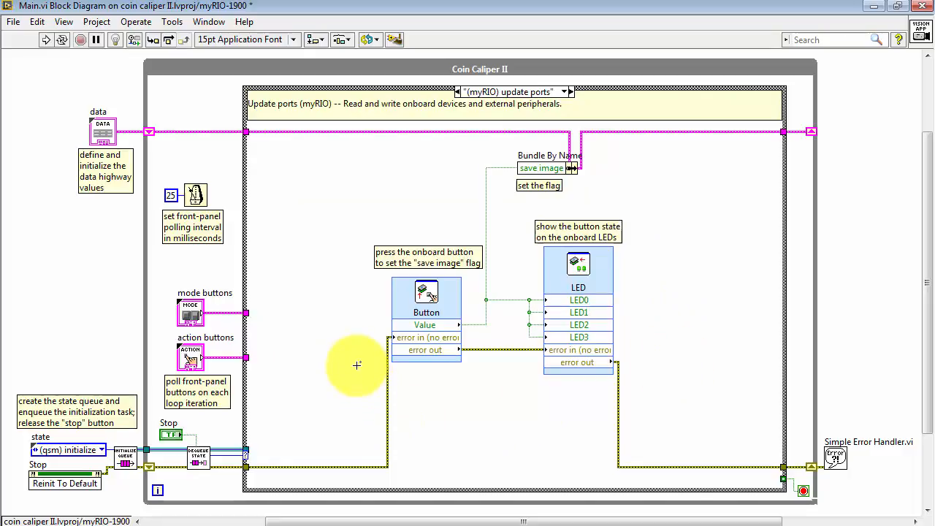
mouse_move(438, 401)
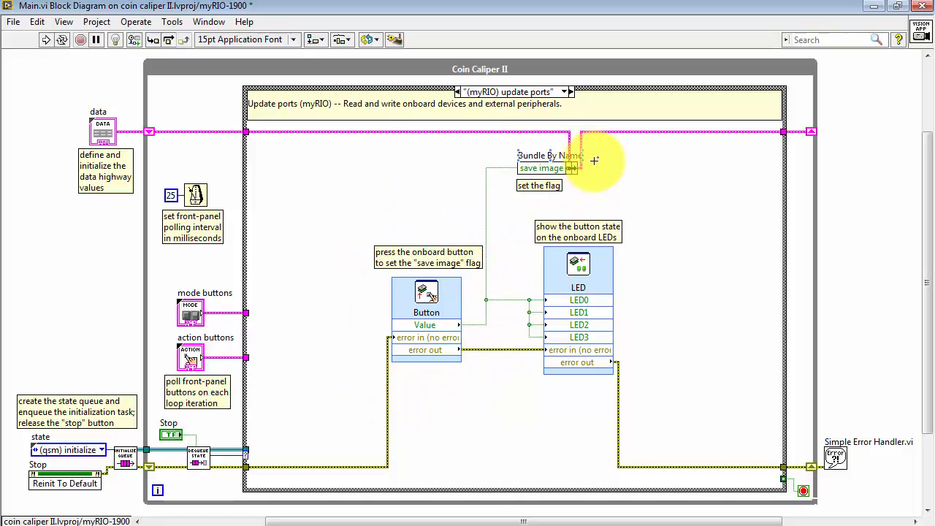
mouse_move(500, 298)
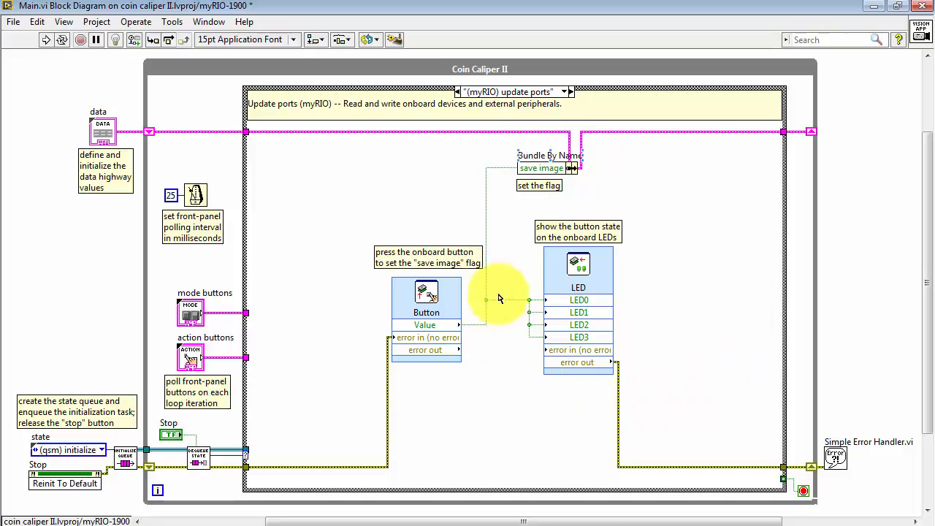
mouse_move(322, 314)
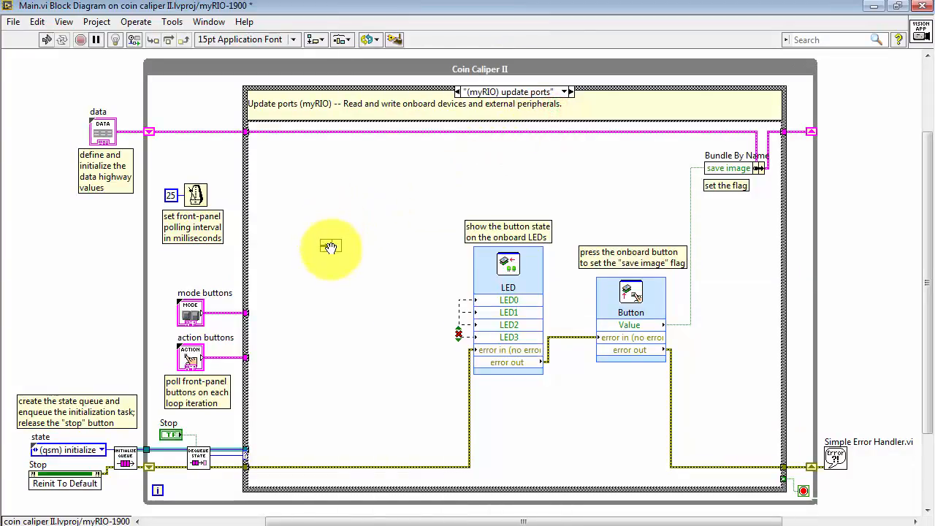
mouse_move(344, 302)
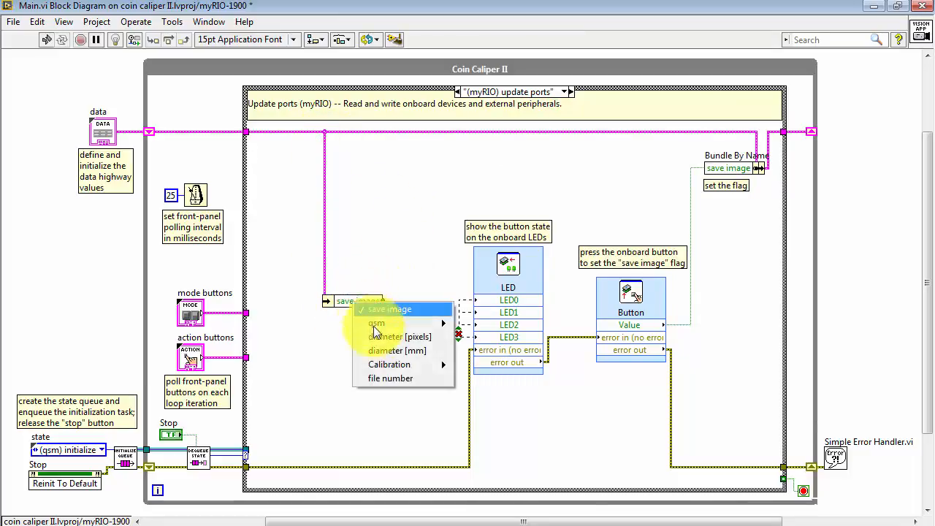
Unbundle diameter [pixels] and diameter [mm], then add a Comparison function for the pixel diameter
left_click(395, 351)
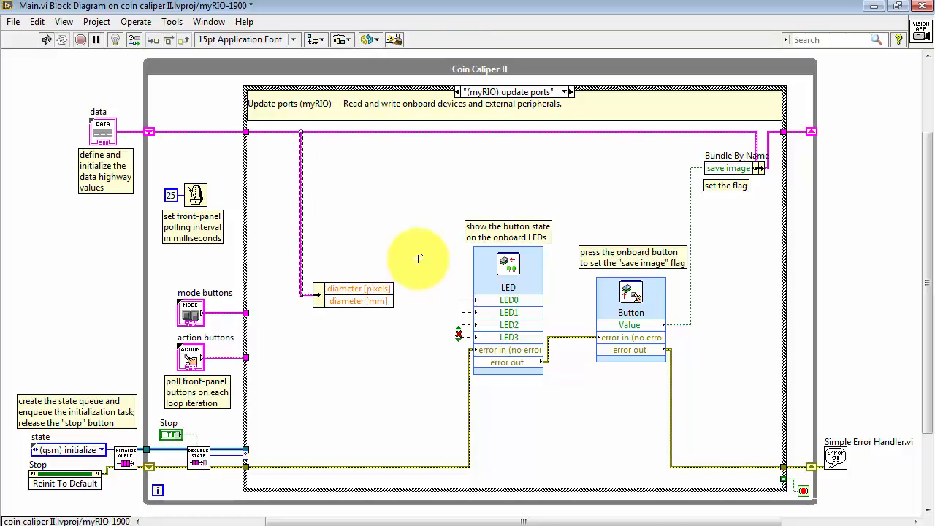
right_click(418, 257)
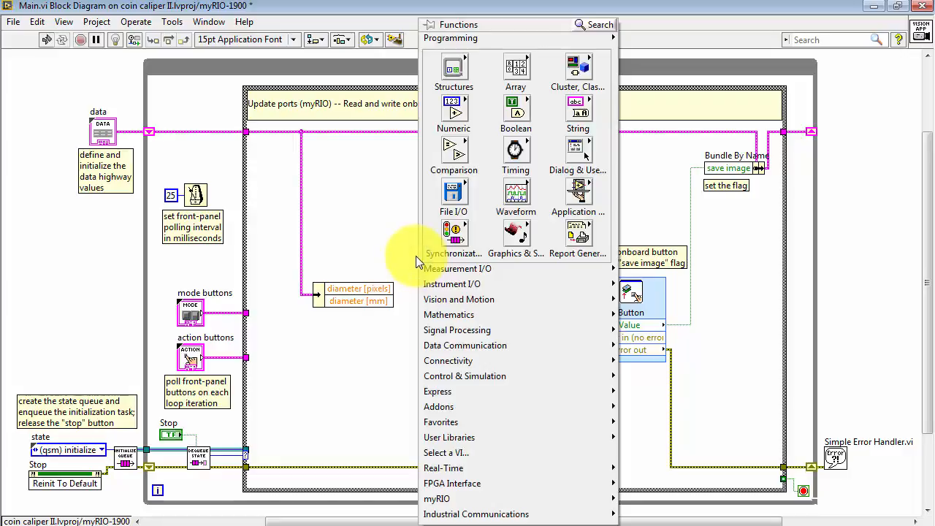
left_click(453, 154)
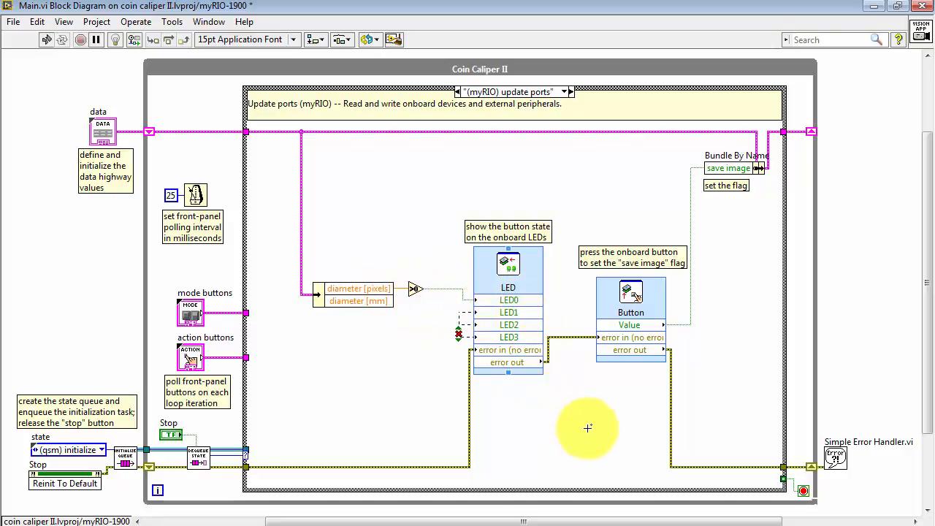
mouse_move(573, 415)
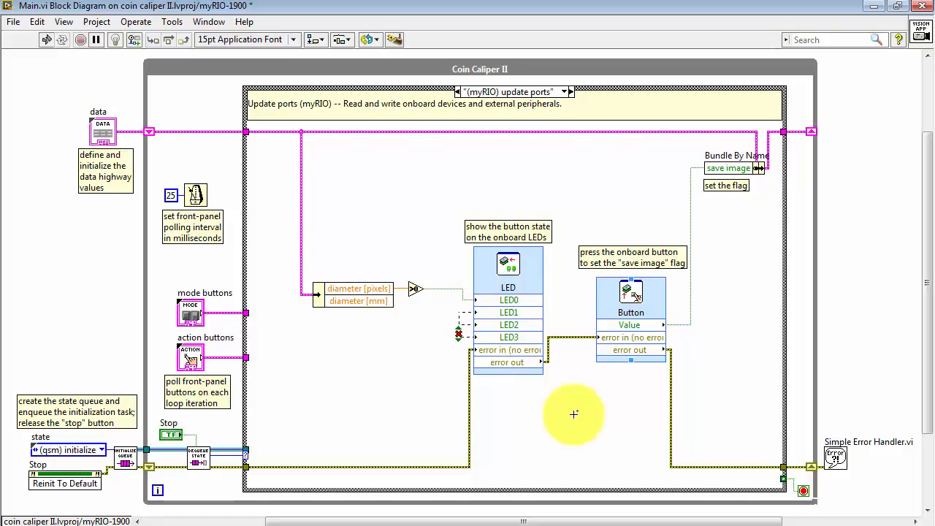
mouse_move(343, 303)
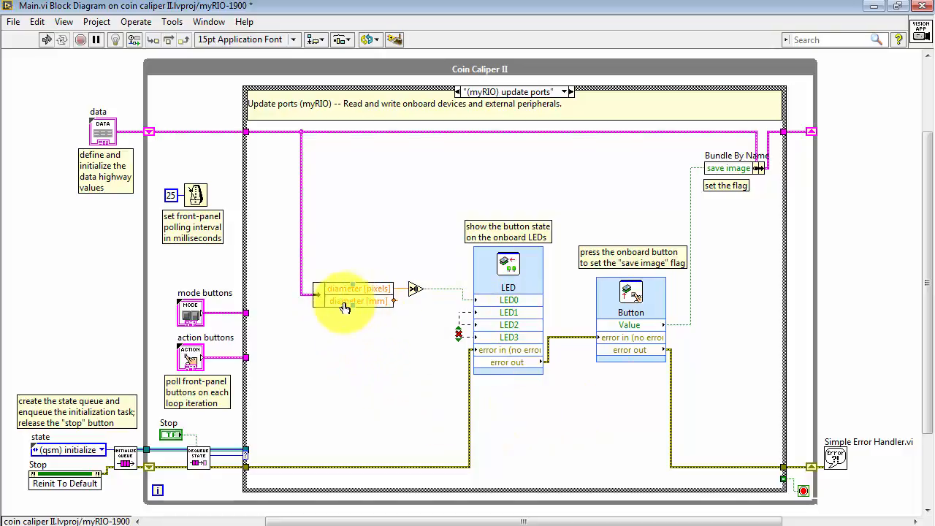
Place a Greater? comparison fed by diameter [mm] and reach its lower input's options
right_click(397, 363)
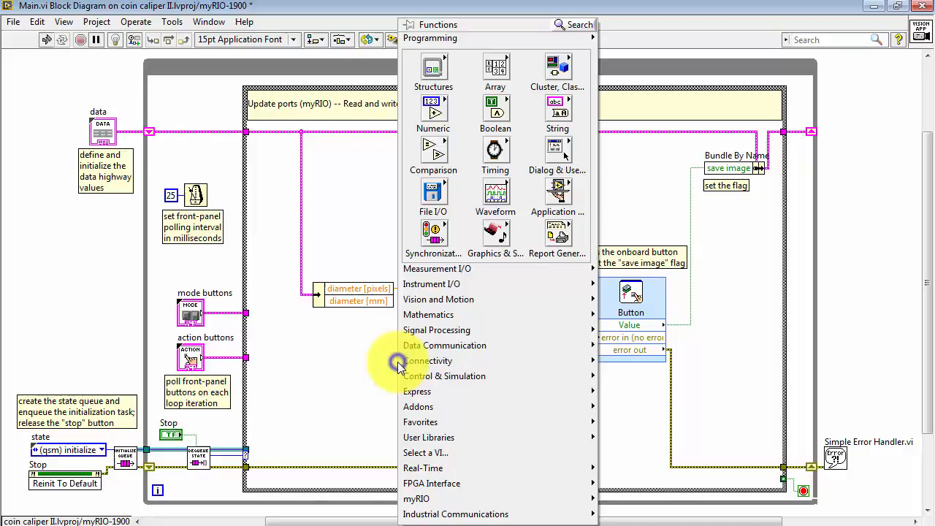
mouse_move(435, 268)
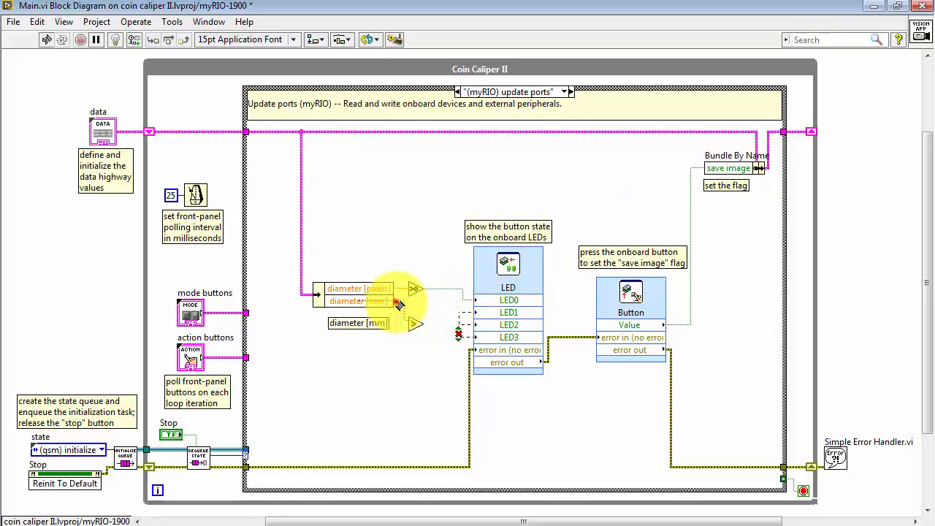
right_click(412, 324)
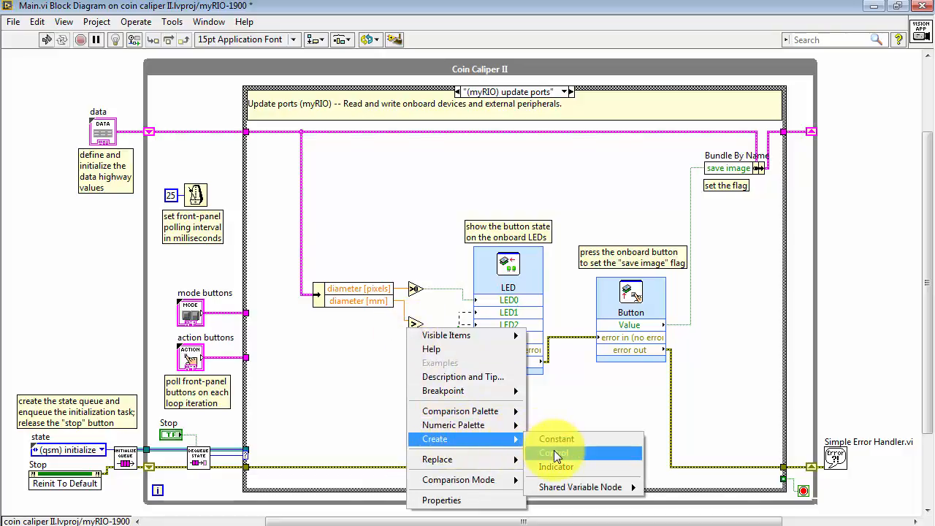
Create a "large coin threshold [mm]" control on the comparison's second input
left_click(553, 453)
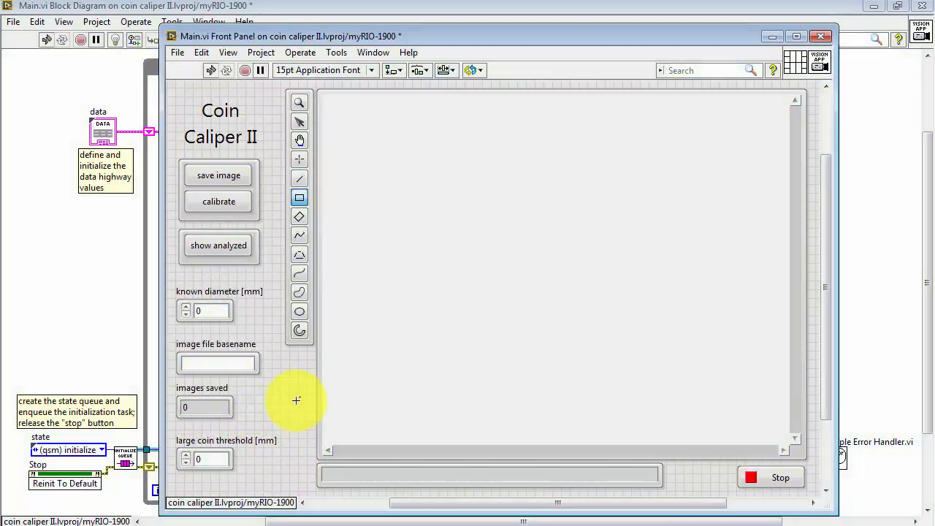
mouse_move(216, 455)
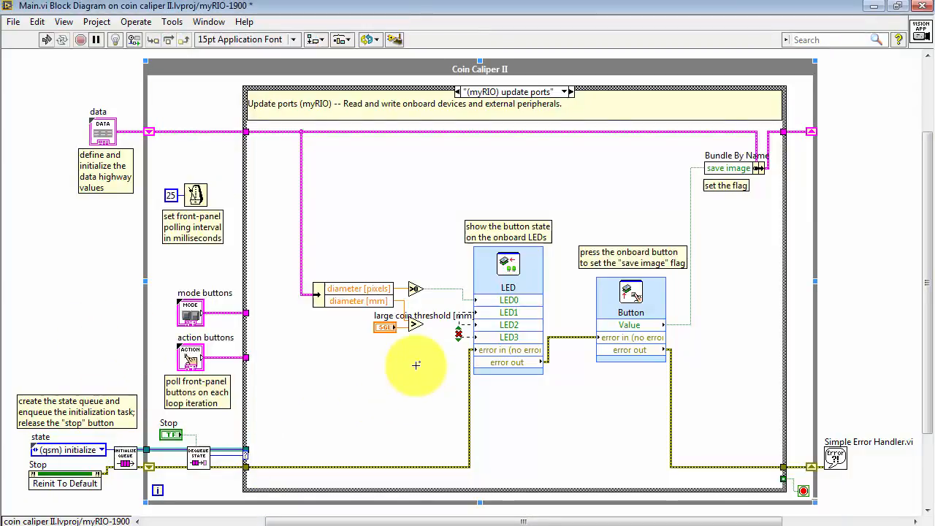
mouse_move(380, 333)
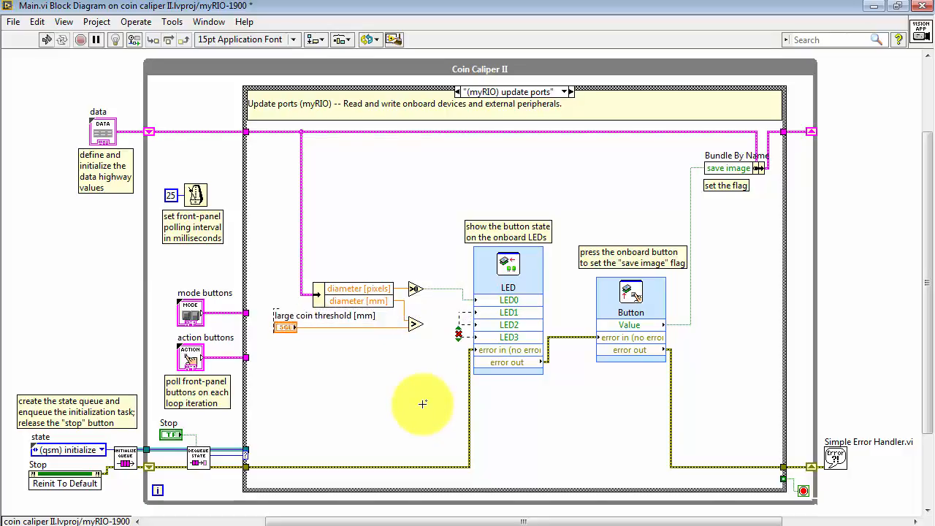
mouse_move(420, 385)
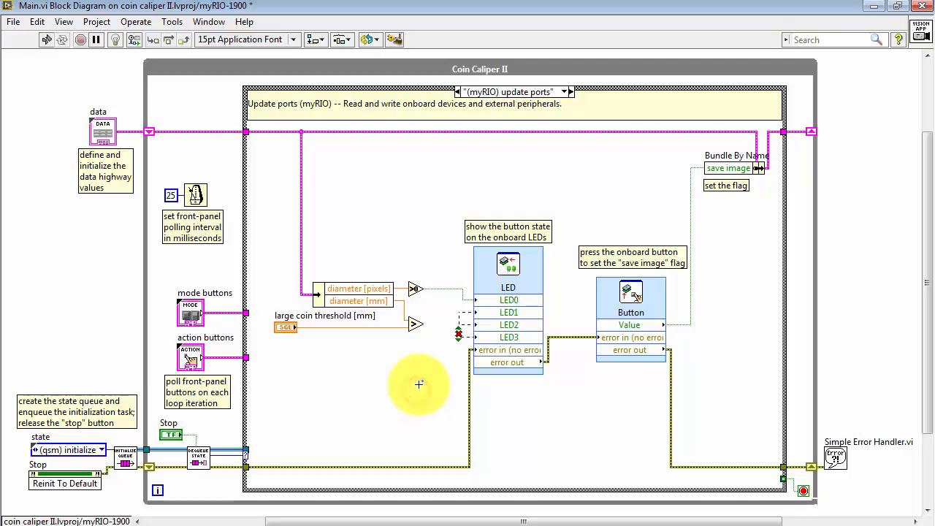
mouse_move(453, 333)
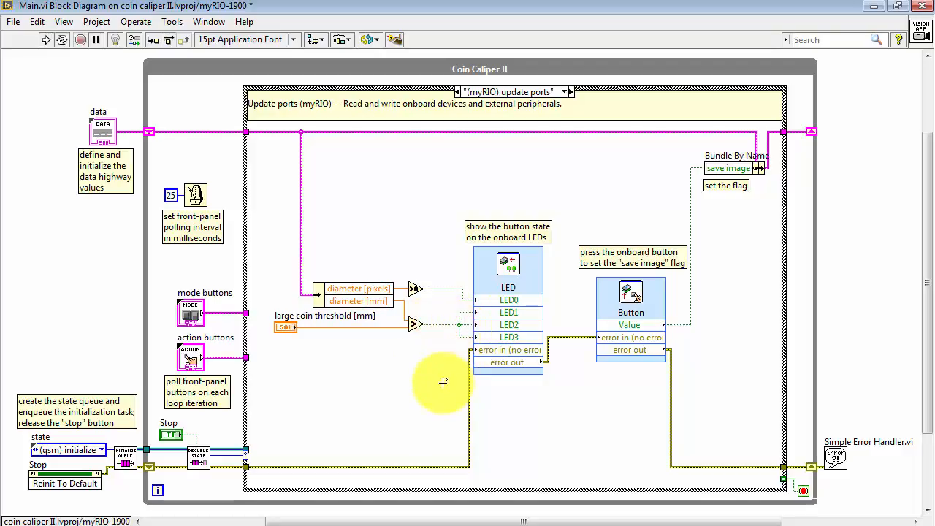
mouse_move(564, 424)
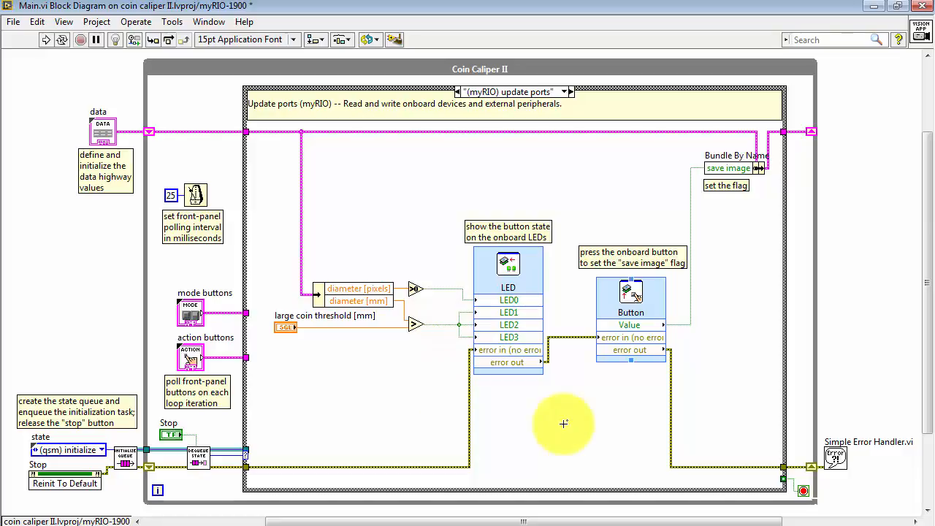
mouse_move(591, 417)
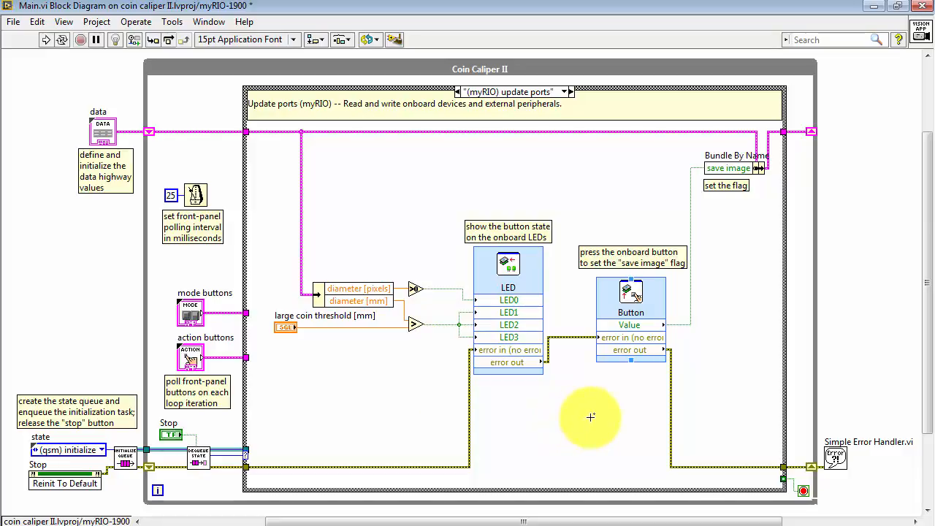
mouse_move(587, 268)
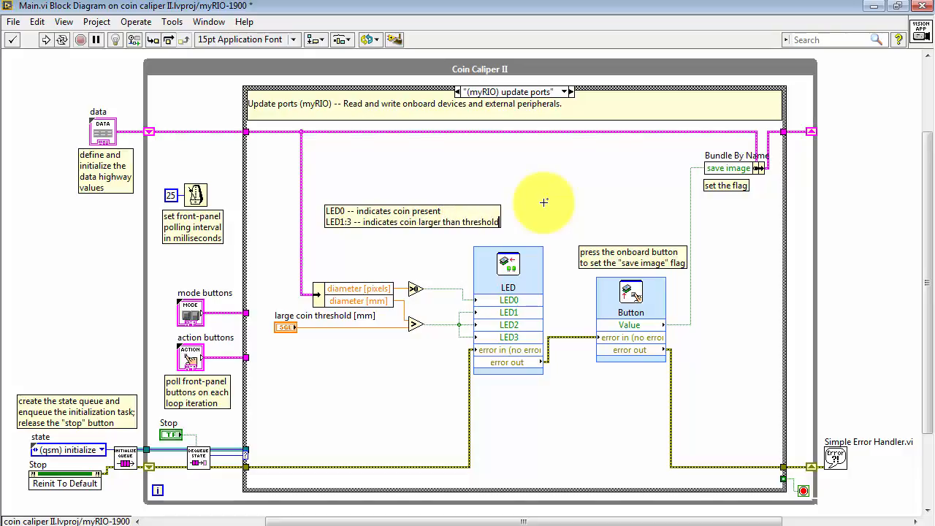
mouse_move(568, 185)
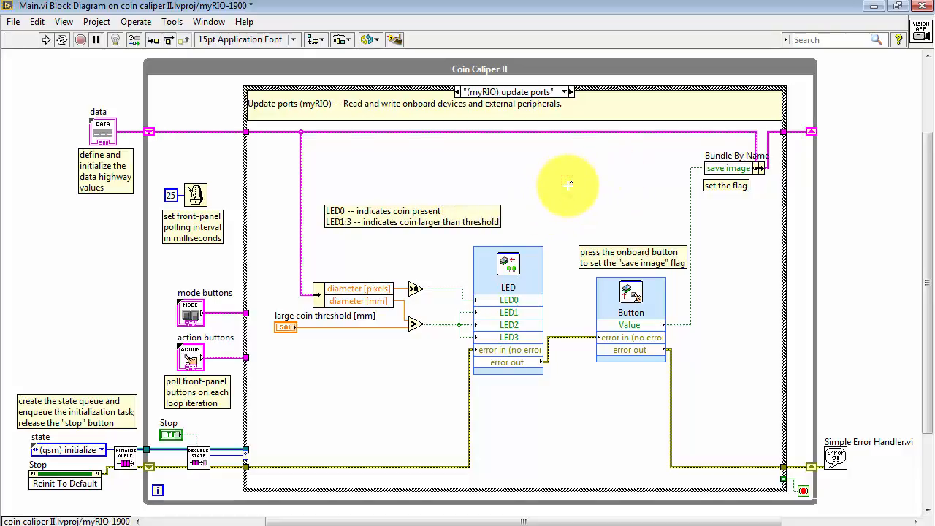